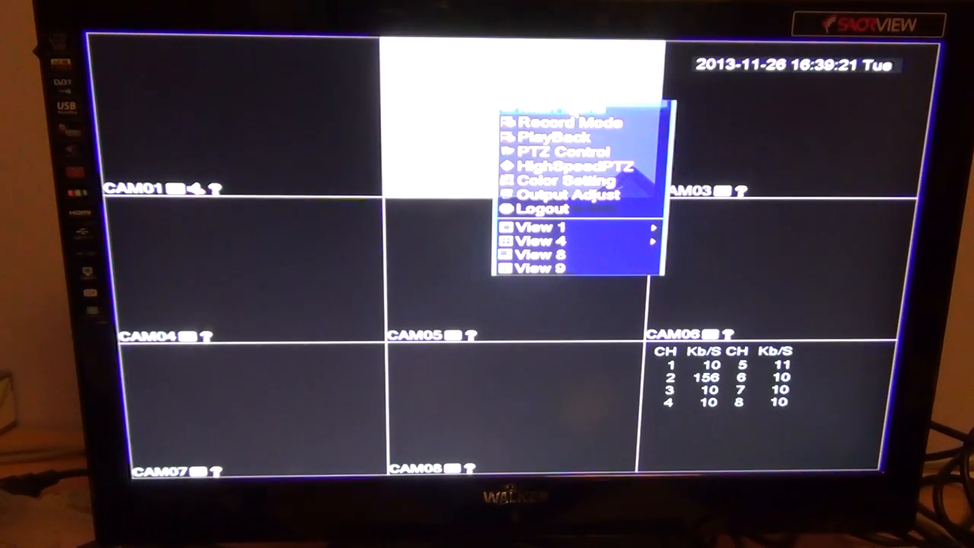
# - Navigate Main Menu > Advanced > HDD Manage to list the installed disk
pyautogui.click(543, 208)
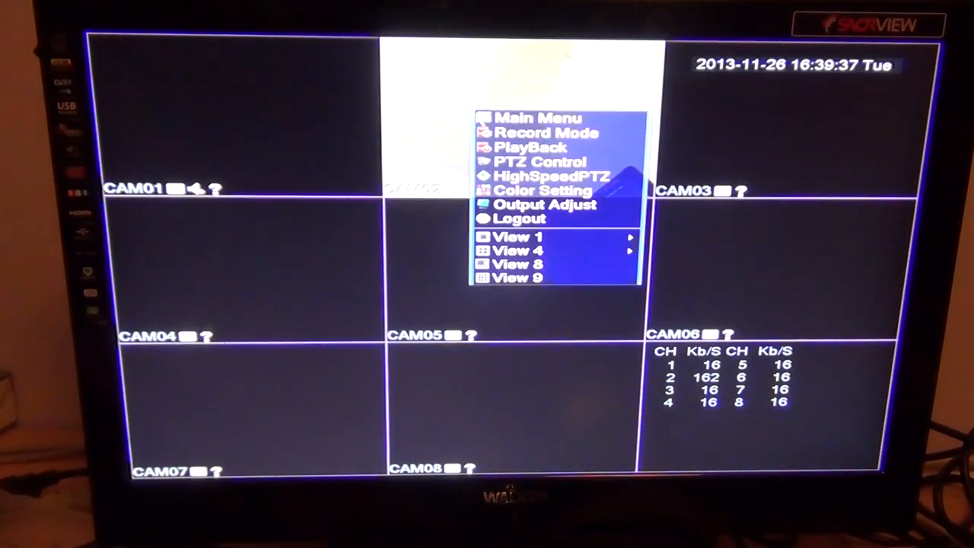
pyautogui.click(538, 118)
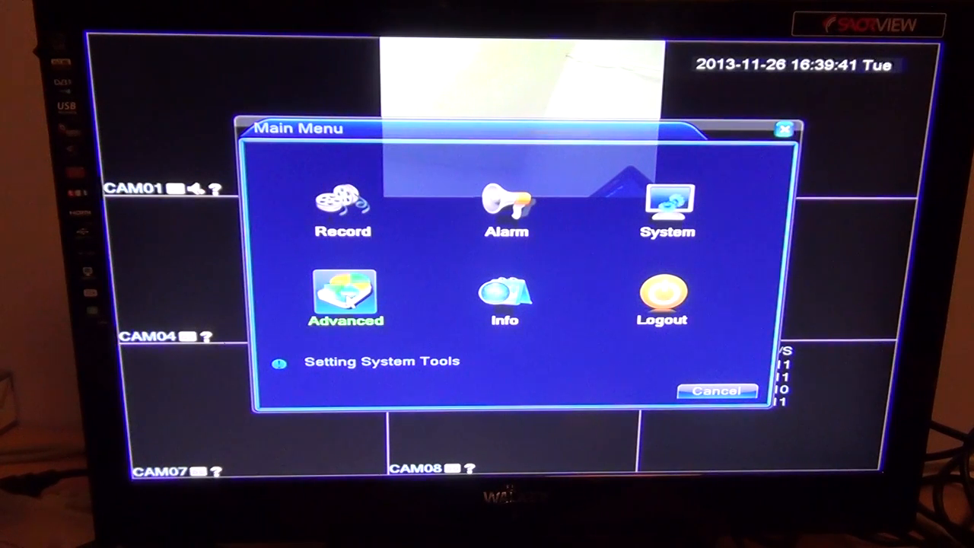
pyautogui.click(347, 297)
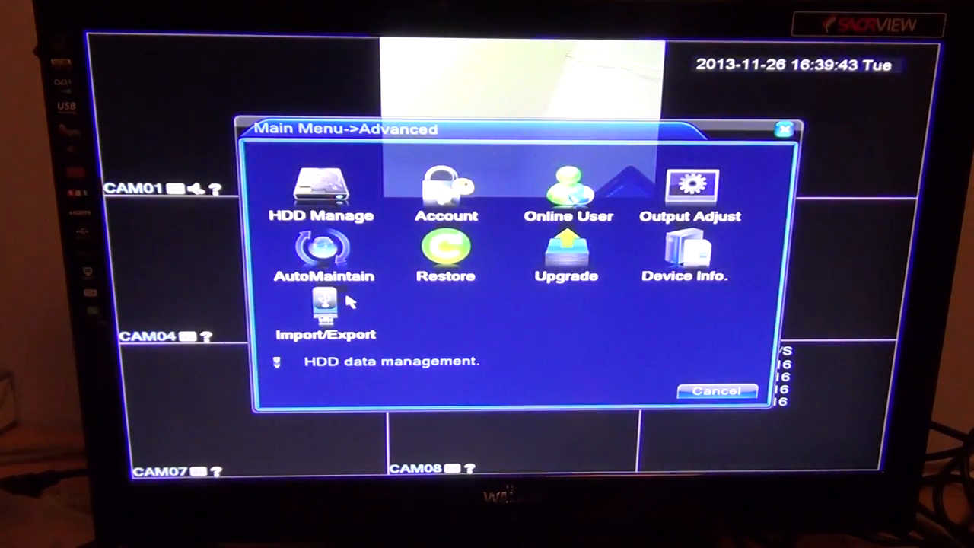
pyautogui.click(321, 185)
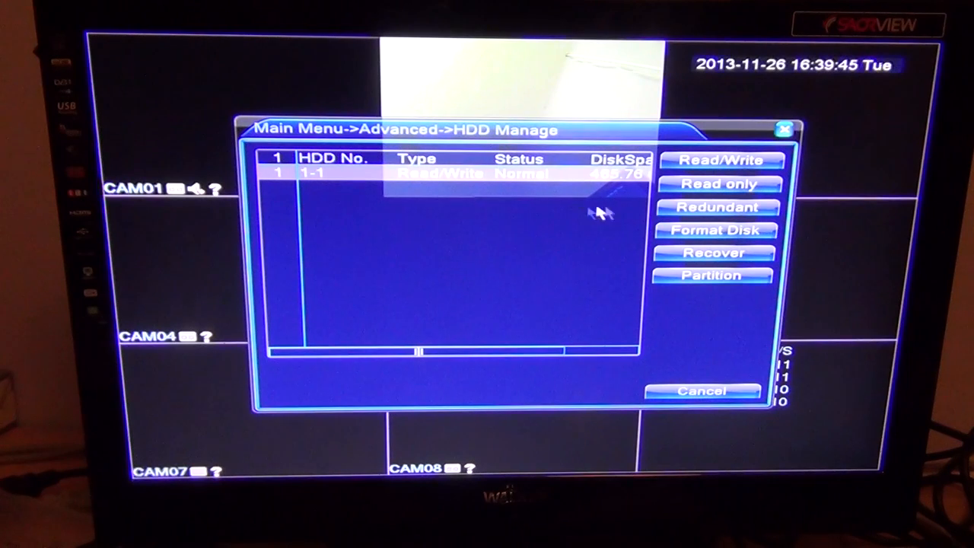
# - Run Format Disk, confirm the warning, and acknowledge 'Format has Finished'
pyautogui.click(714, 230)
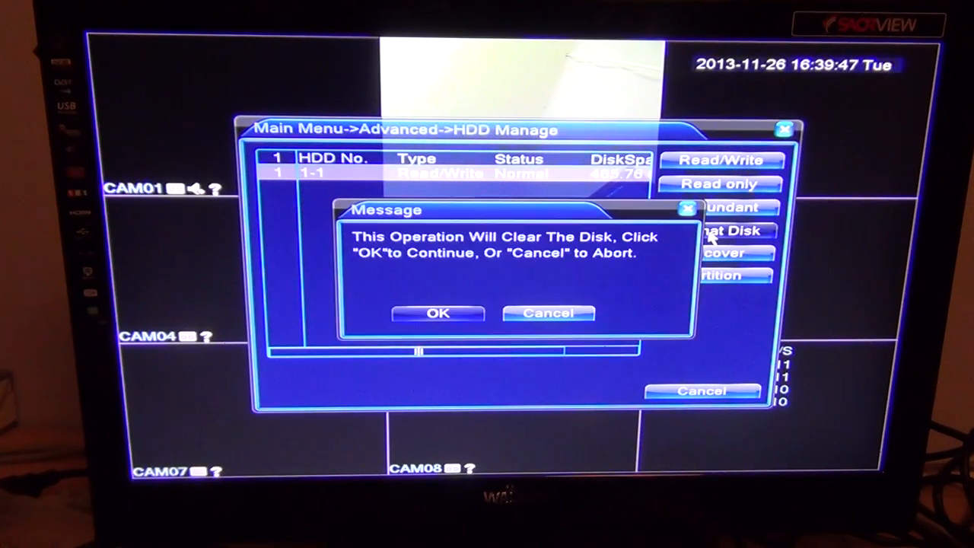
pyautogui.click(438, 313)
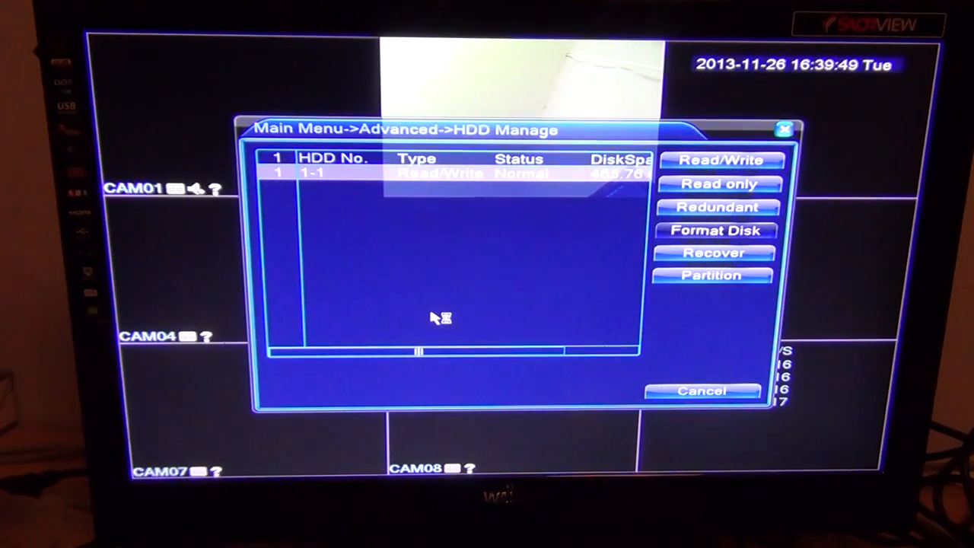
pyautogui.click(715, 230)
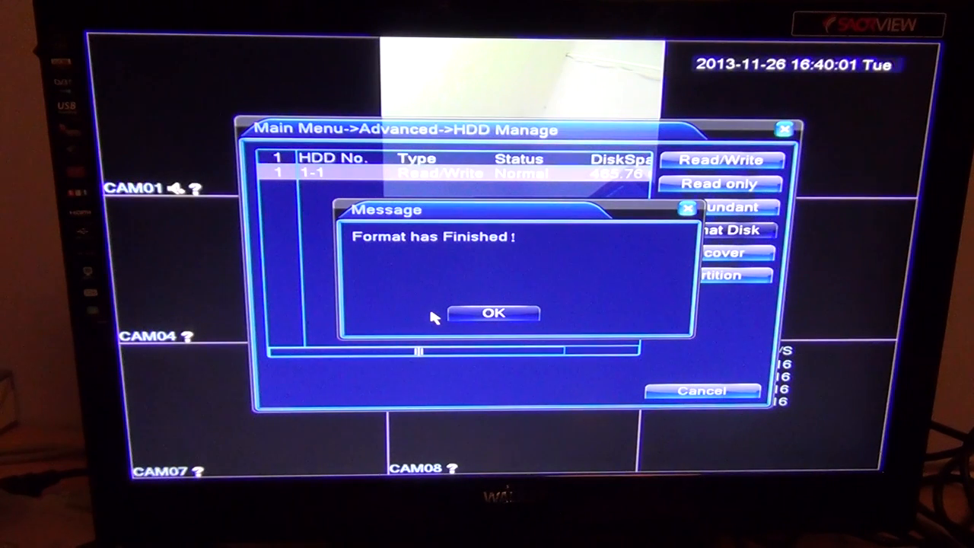
pyautogui.click(493, 313)
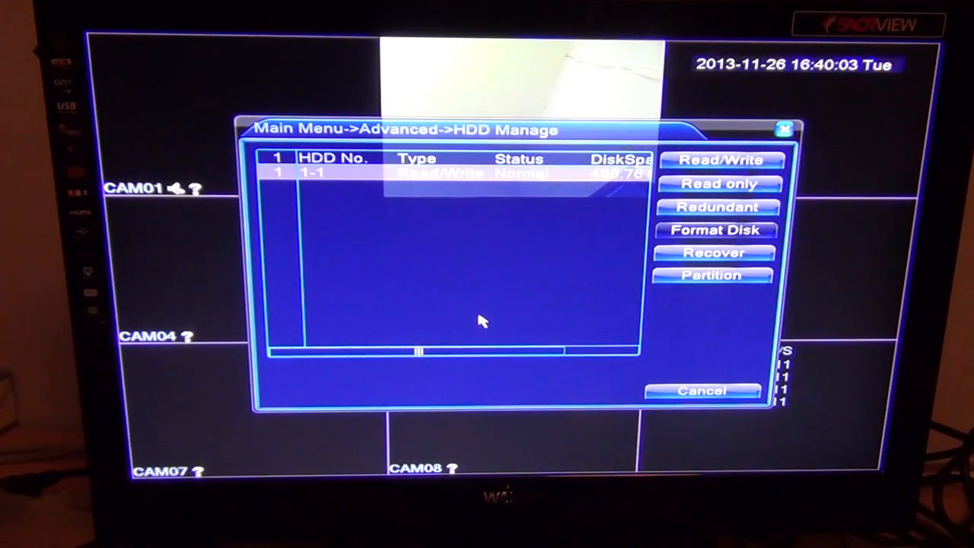